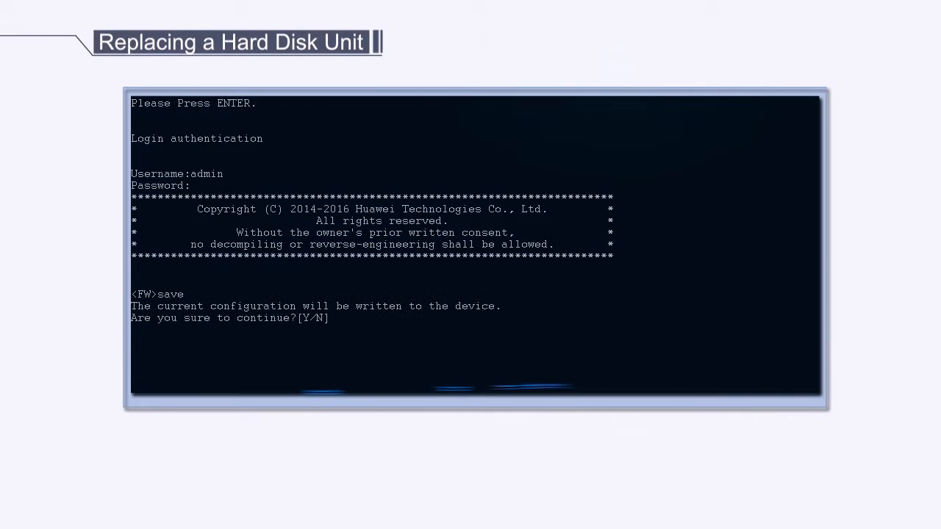
- Confirm saving the configuration, then run disk offline to make the disks removable
type("y")
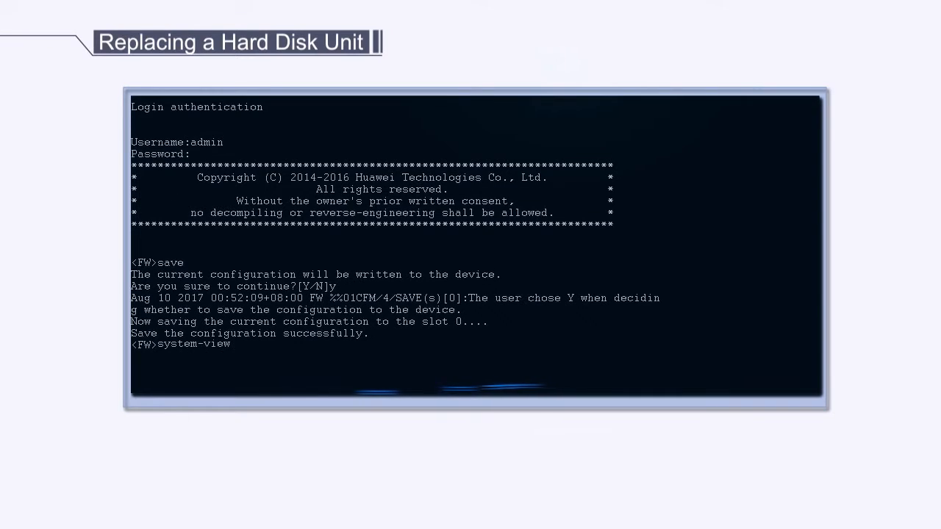
type("disk offline")
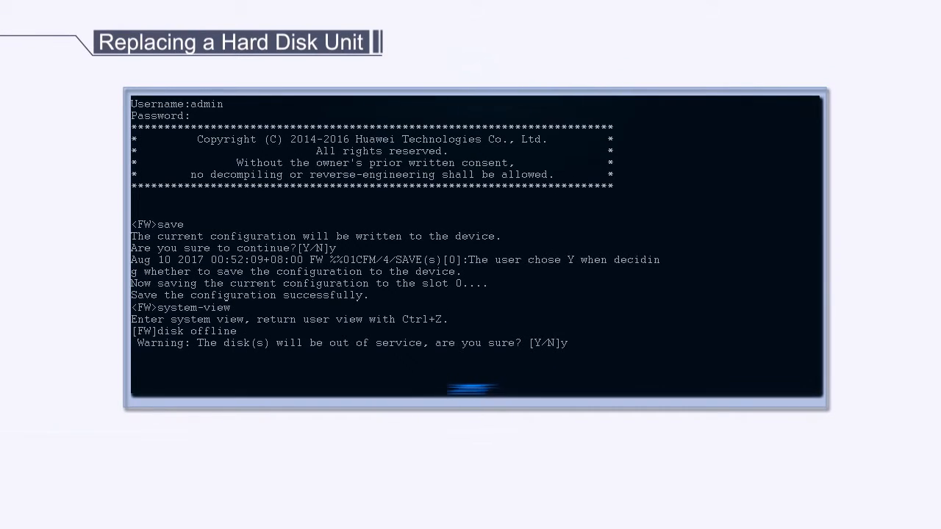
key("enter")
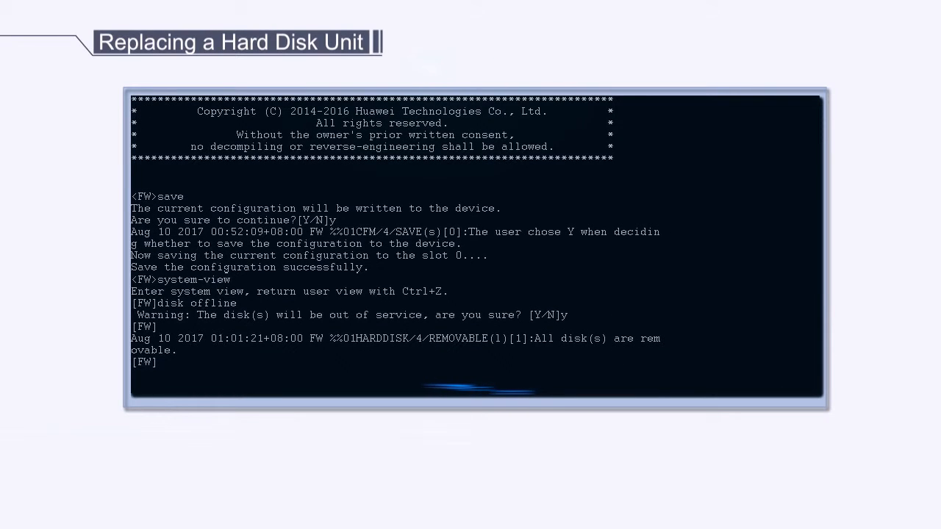
- Run disk online and confirm the warning with y to restore the disks to service
type("disk online")
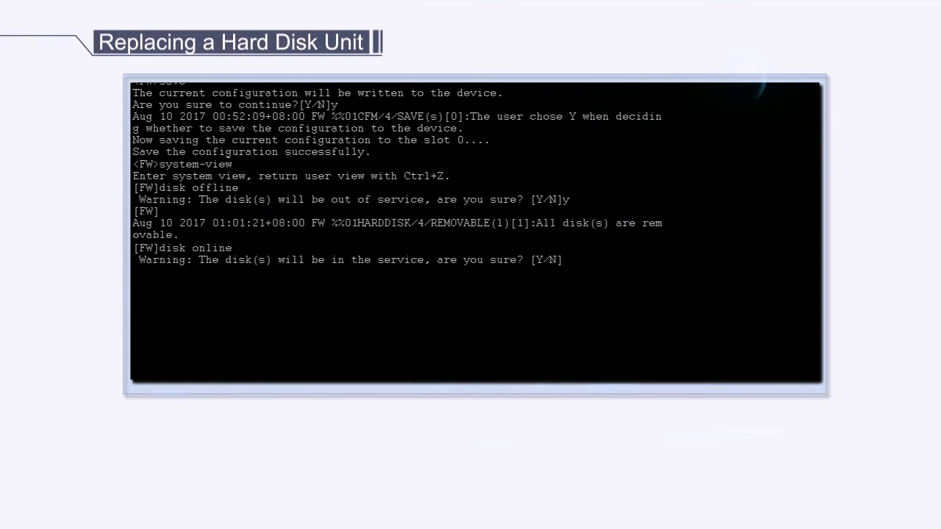
type("y")
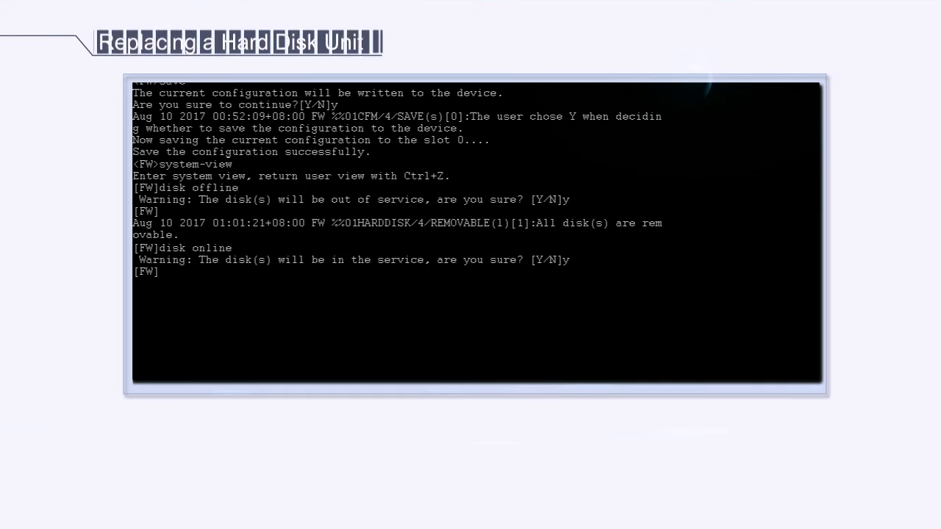